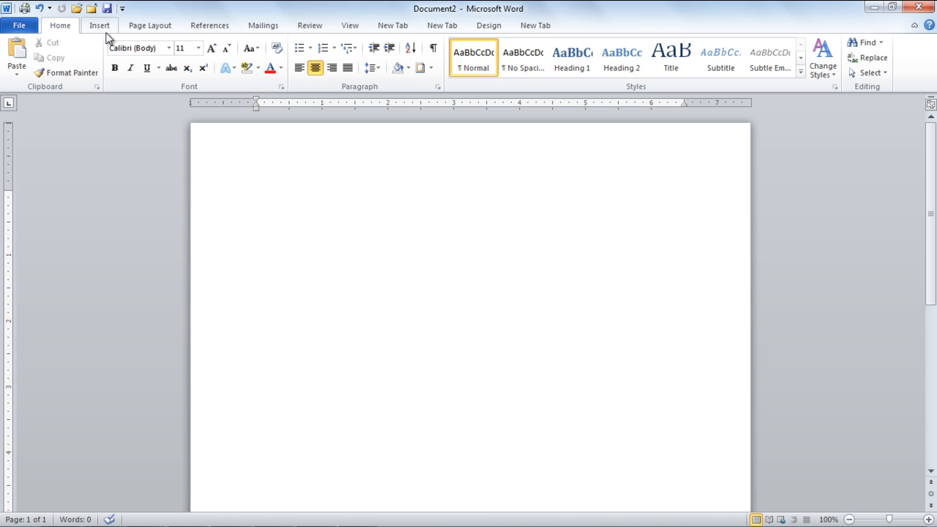
{"action": "mouse_move", "coordinate": [108, 38]}
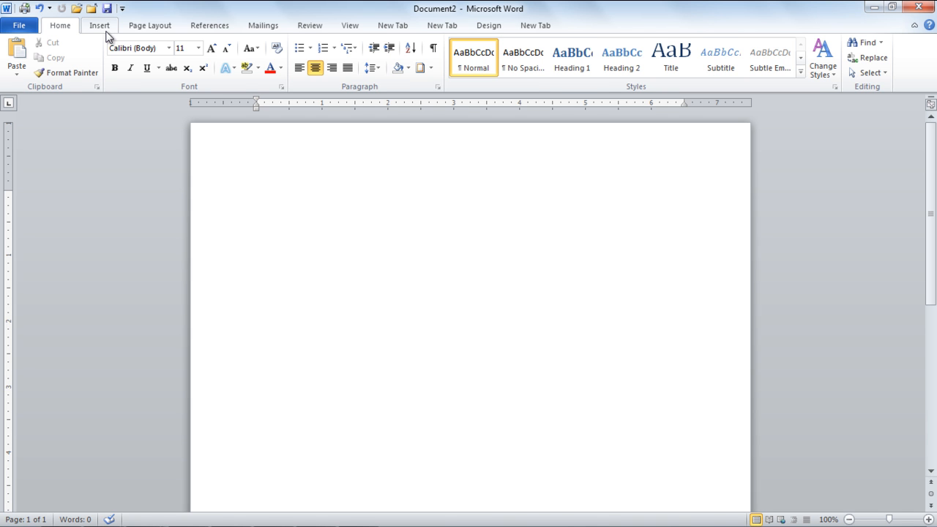
- Turn on Draw Table mode from the Insert ribbon's Table menu
{"action": "left_click", "coordinate": [100, 24]}
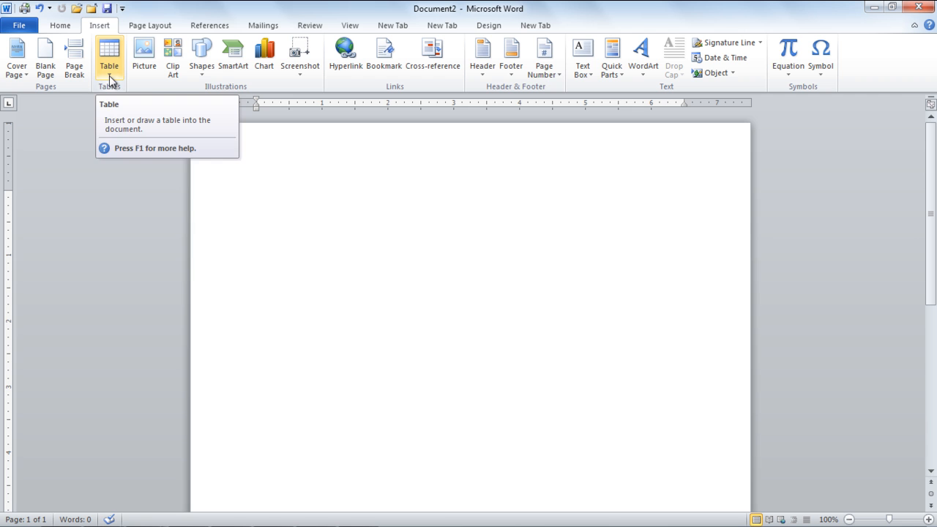
{"action": "left_click", "coordinate": [109, 55]}
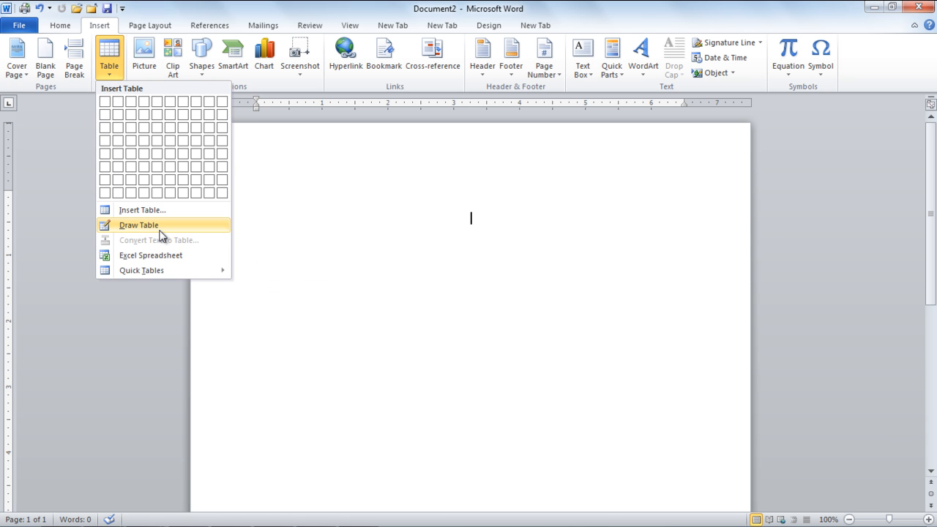
{"action": "mouse_move", "coordinate": [139, 225]}
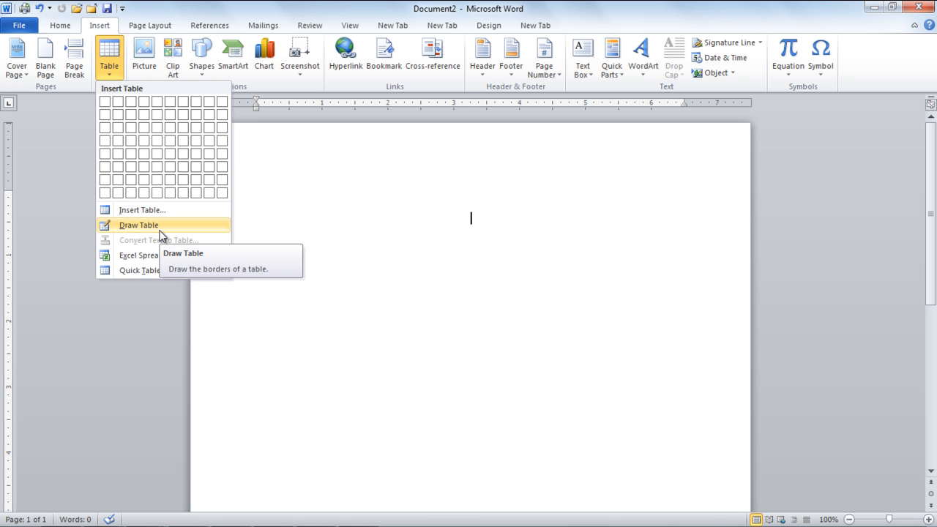
{"action": "left_click", "coordinate": [137, 225]}
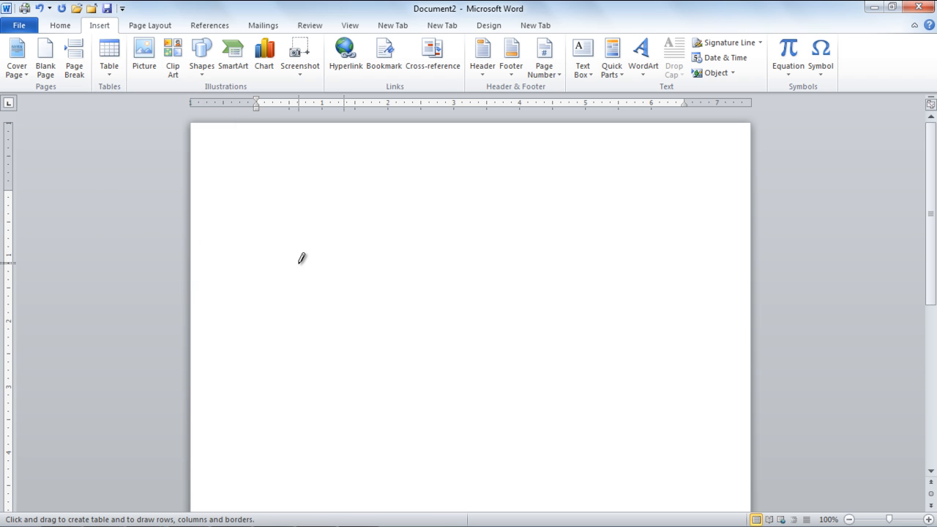
{"action": "mouse_move", "coordinate": [305, 258]}
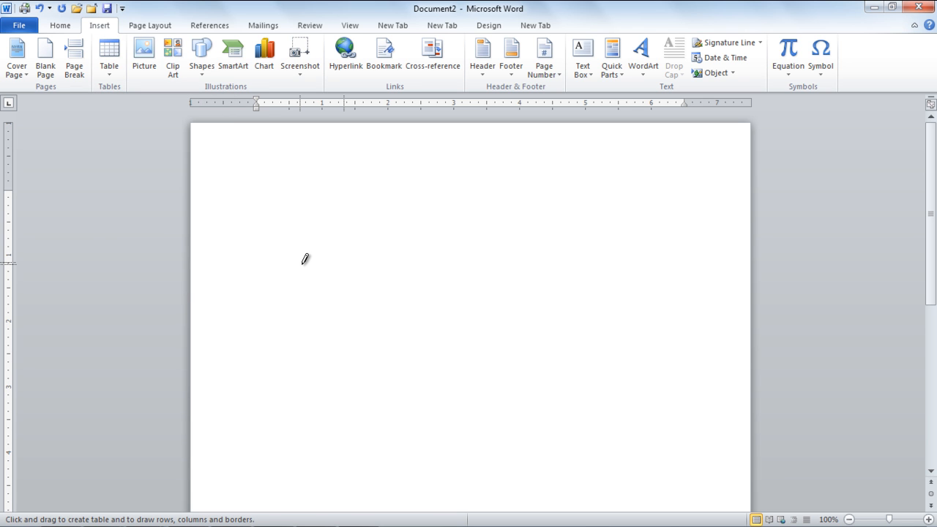
{"action": "mouse_move", "coordinate": [287, 228]}
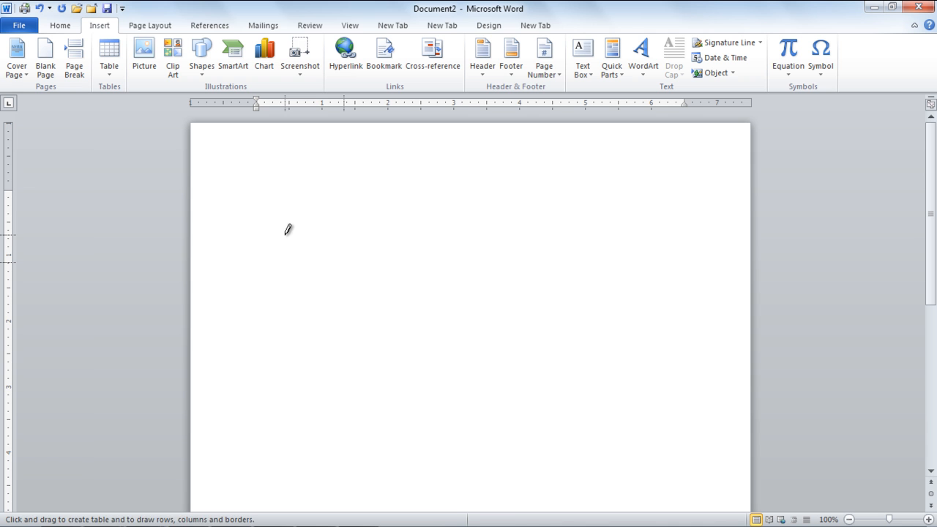
- Sketch the table's outer border, then its inner row and column lines
{"action": "left_click_drag", "start_coordinate": [287, 229], "coordinate": [564, 330]}
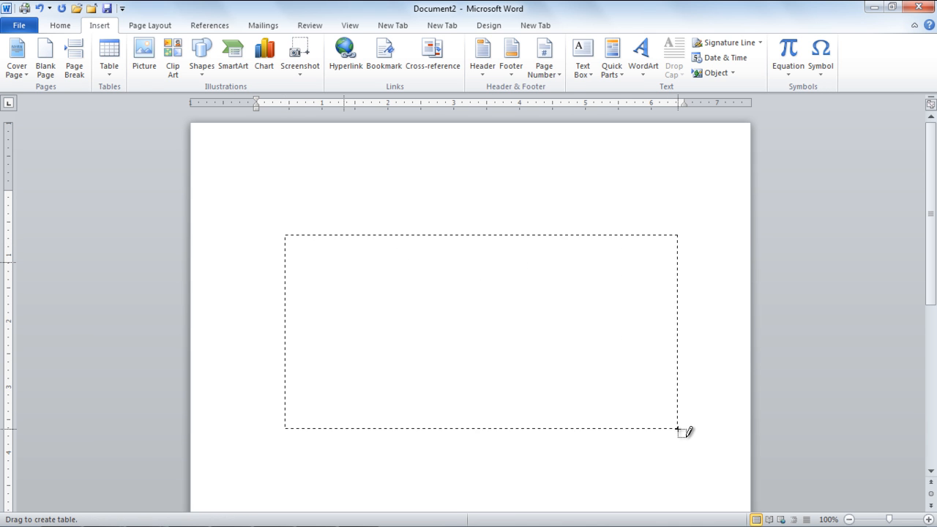
{"action": "left_click_drag", "start_coordinate": [285, 234], "coordinate": [676, 430]}
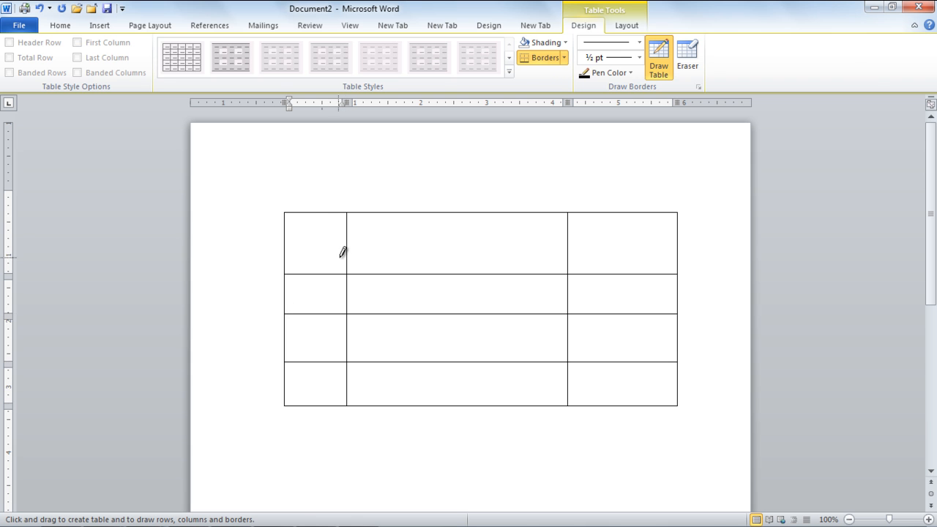
{"action": "left_click", "coordinate": [60, 24]}
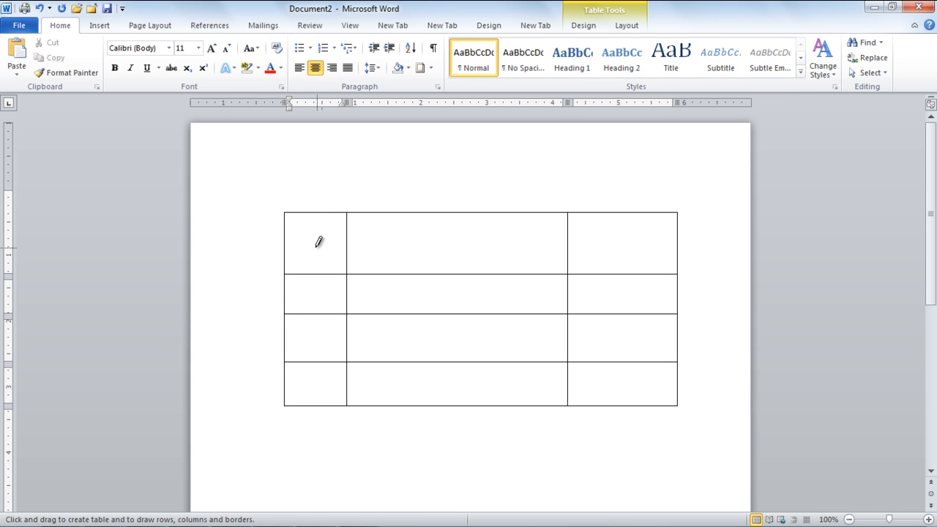
- Enter the Quantity, Product, Price headings and the icecream, shampoo, chips rows
{"action": "type", "text": "Quantity"}
{"action": "type", "text": "Product"}
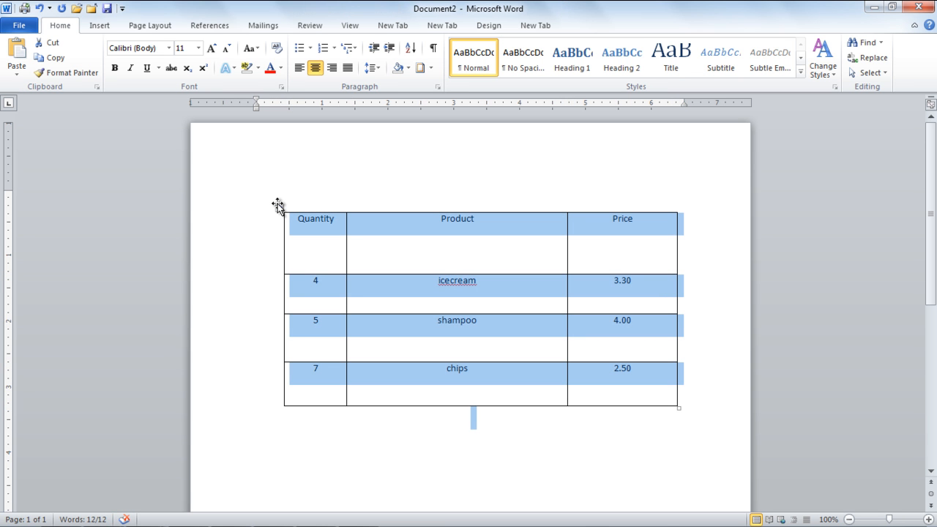
{"action": "right_click", "coordinate": [278, 207]}
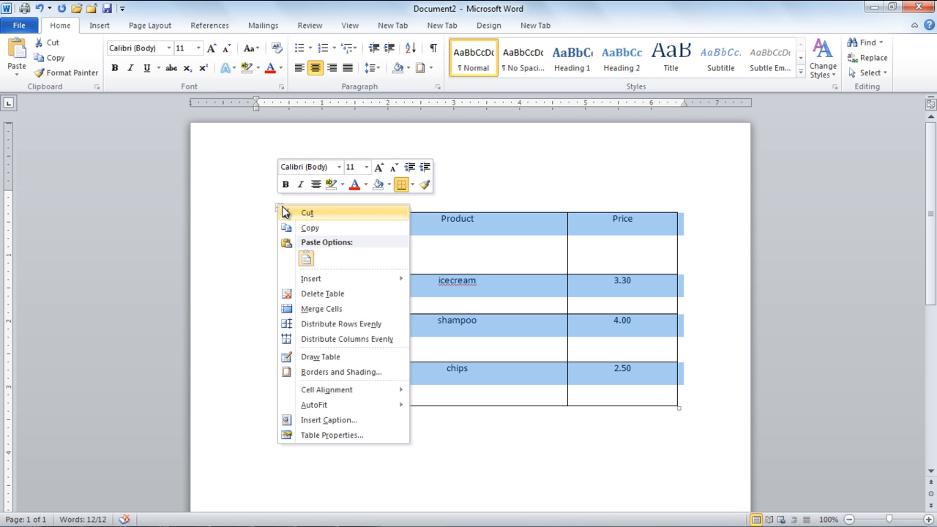
{"action": "mouse_move", "coordinate": [326, 389]}
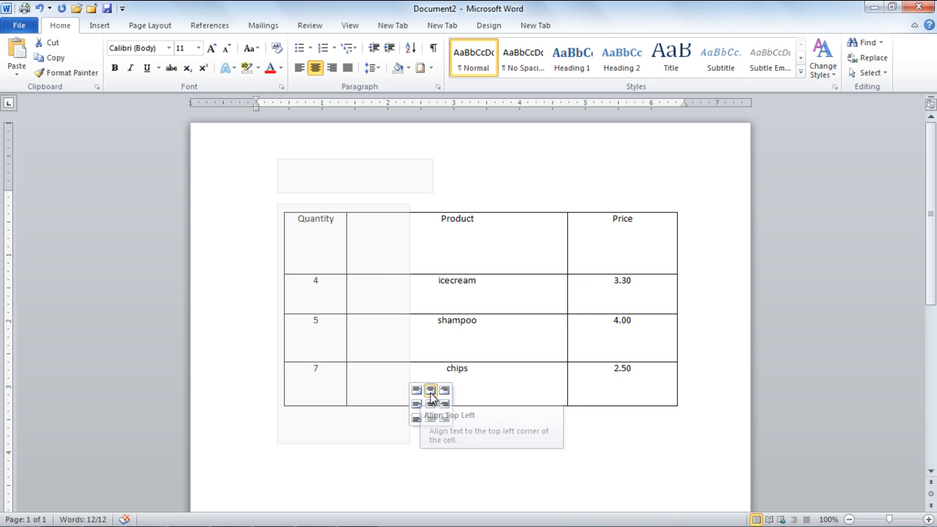
- Apply Align Top Right cell alignment to the whole table
{"action": "left_click", "coordinate": [445, 389]}
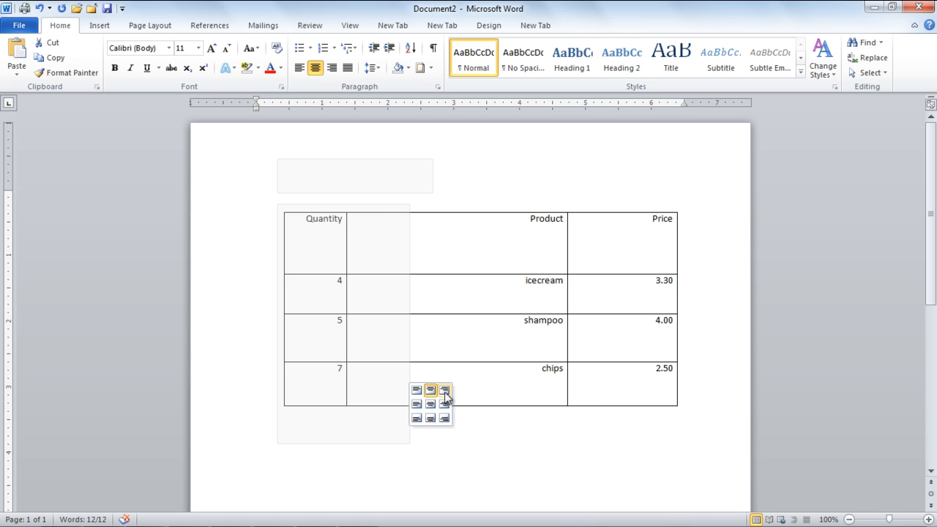